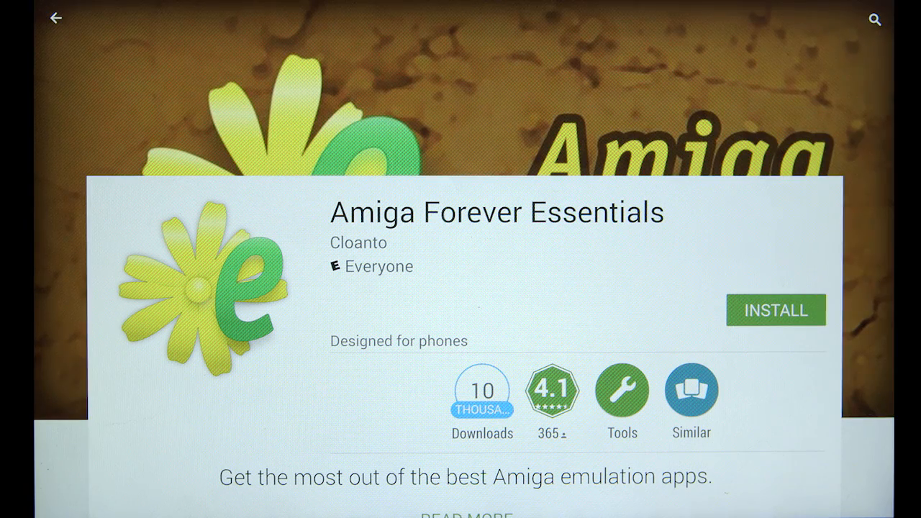
Install Amiga Forever Essentials from its store page until OPEN and UNINSTALL appear.
{"action": "left_click", "coordinate": [775, 311]}
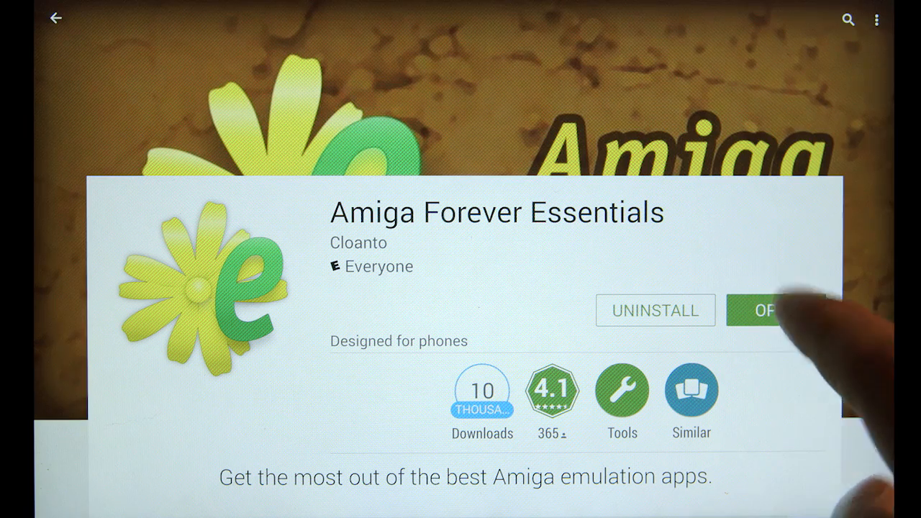
Launch Amiga Forever Essentials and show its installed Amiga ROM, ADF and key files.
{"action": "left_click", "coordinate": [770, 310]}
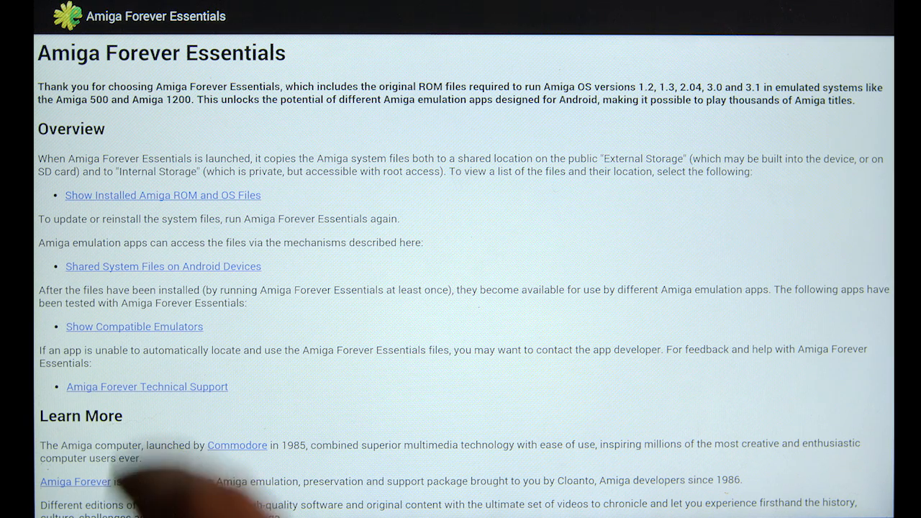
{"action": "left_click", "coordinate": [163, 195]}
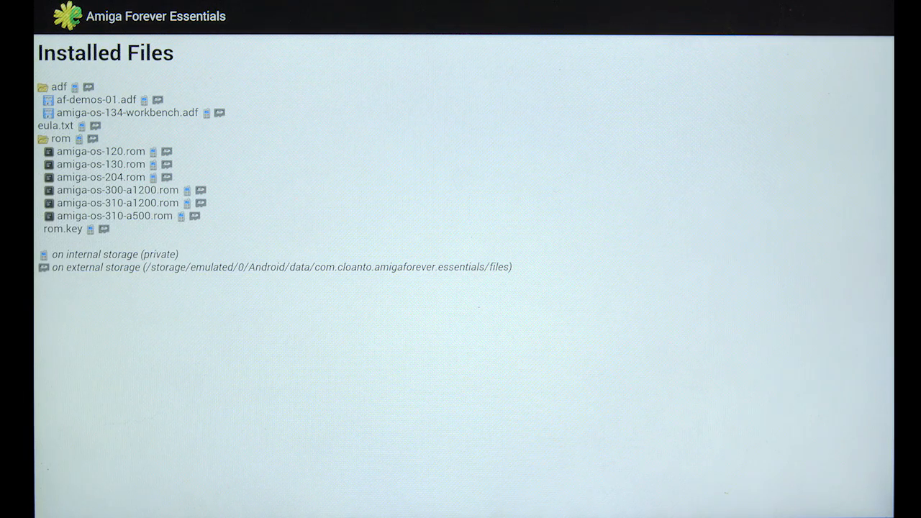